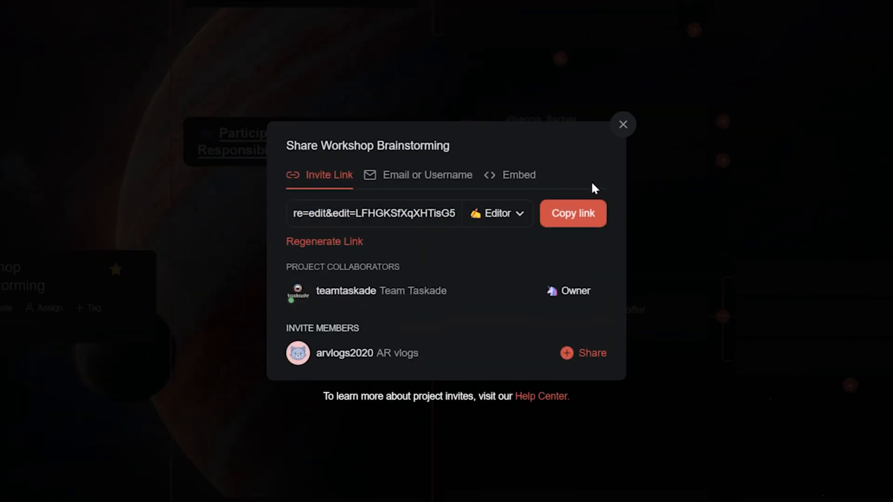
# Switch the Workshop Brainstorming share dialog to its Embed option to get the embed link
pyautogui.click(623, 124)
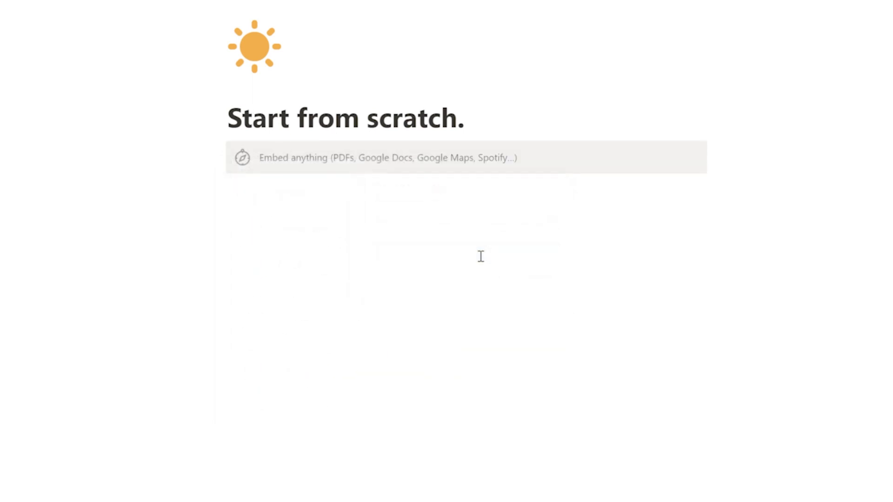
# Add an Embed block to the 'Start from scratch.' page for the Taskade project link
pyautogui.click(387, 158)
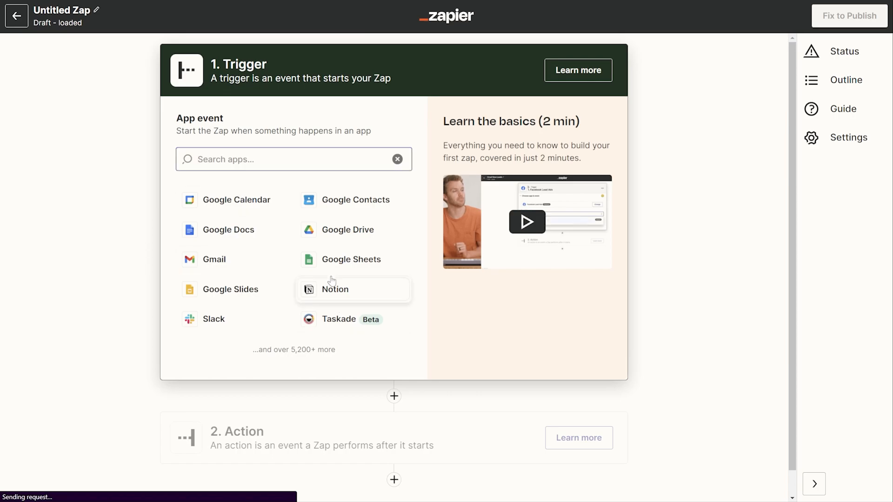
# Set the trigger to Taskade's Task Due event watching the Main workspace
pyautogui.click(334, 289)
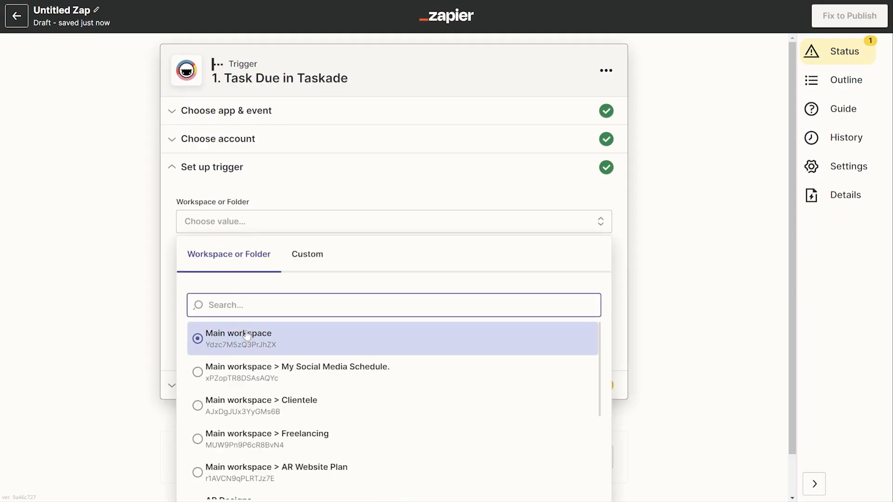
pyautogui.click(239, 337)
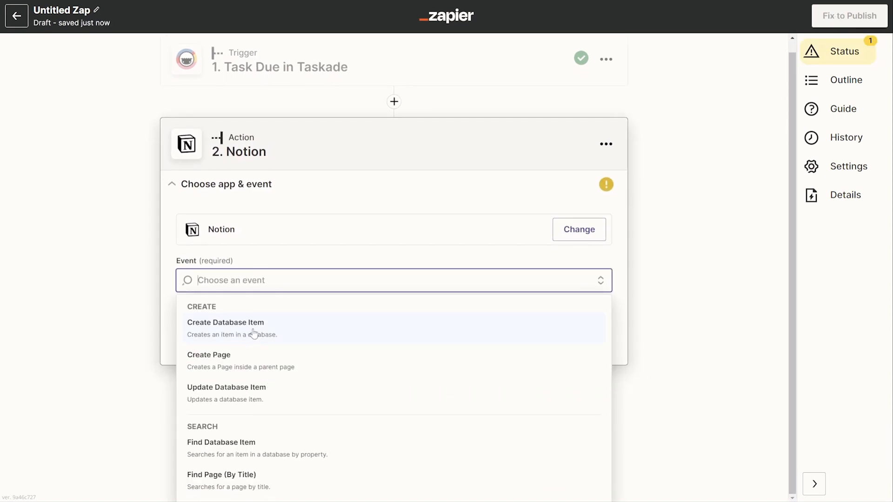
# Make the Notion action Create Database Item targeting the Docs database
pyautogui.click(225, 322)
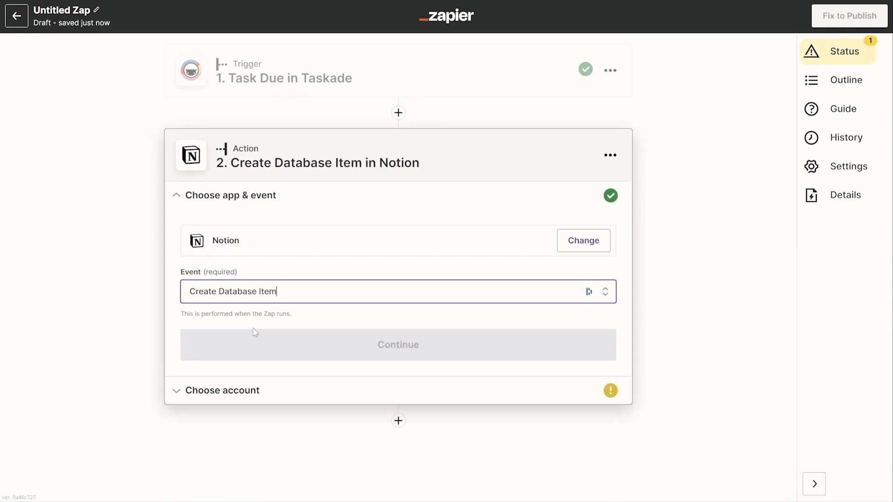
pyautogui.click(397, 344)
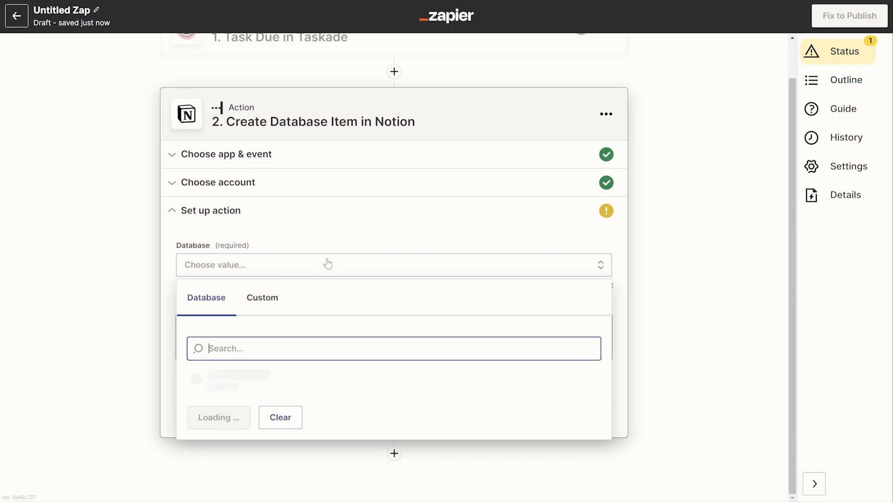
pyautogui.click(239, 378)
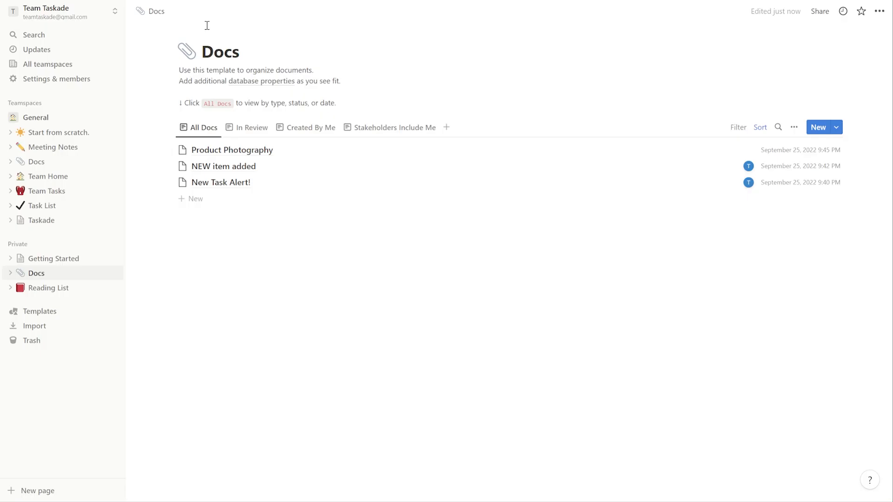
pyautogui.moveTo(216, 149)
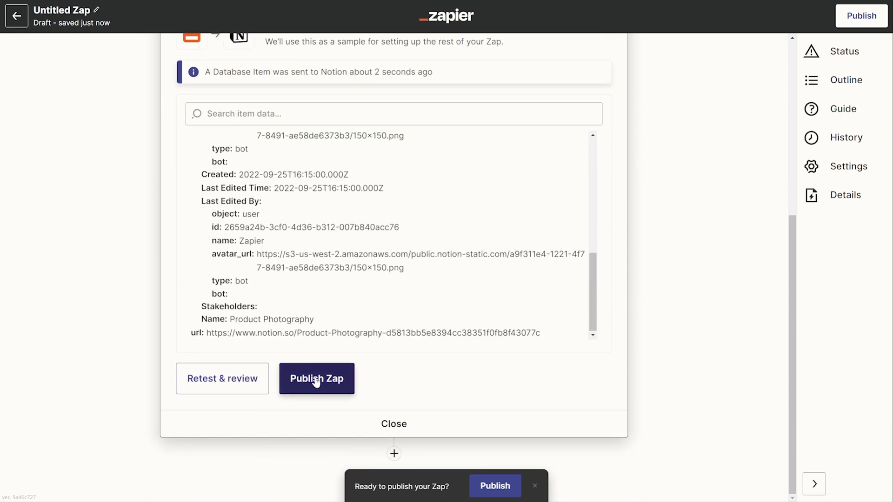
# Publish the Zap that creates Notion database items from due Taskade tasks
pyautogui.click(316, 379)
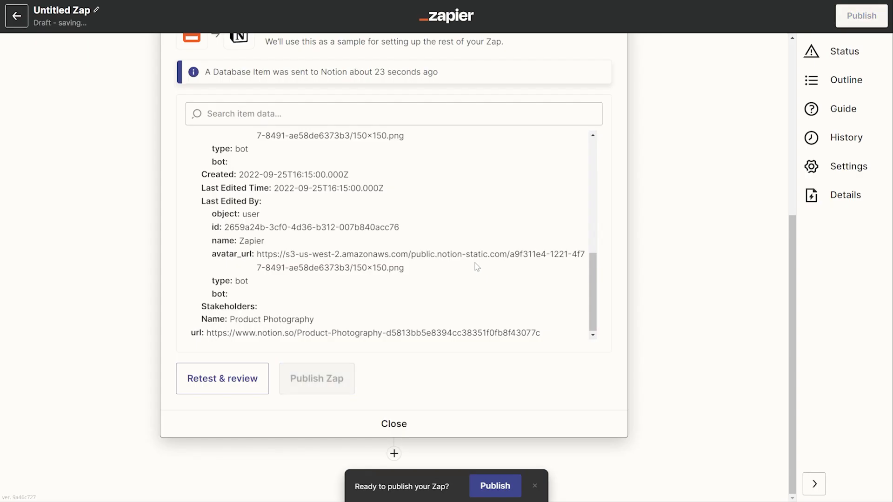
pyautogui.click(494, 485)
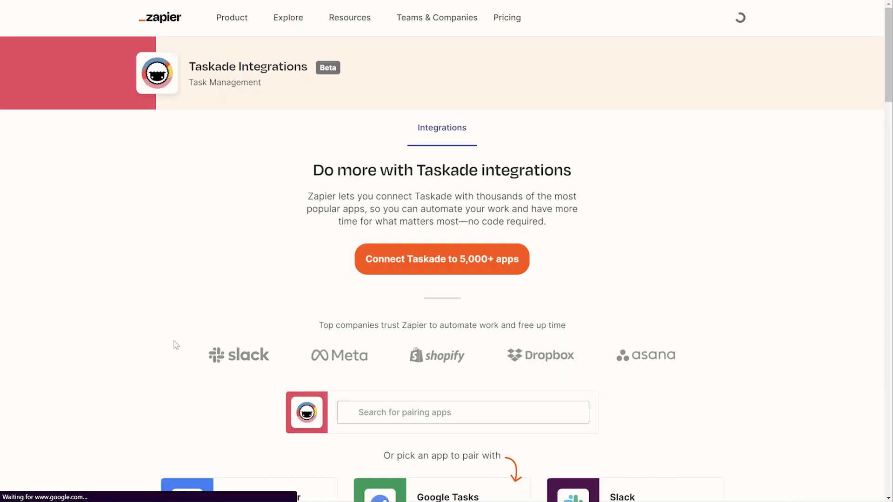
pyautogui.scroll(-3)
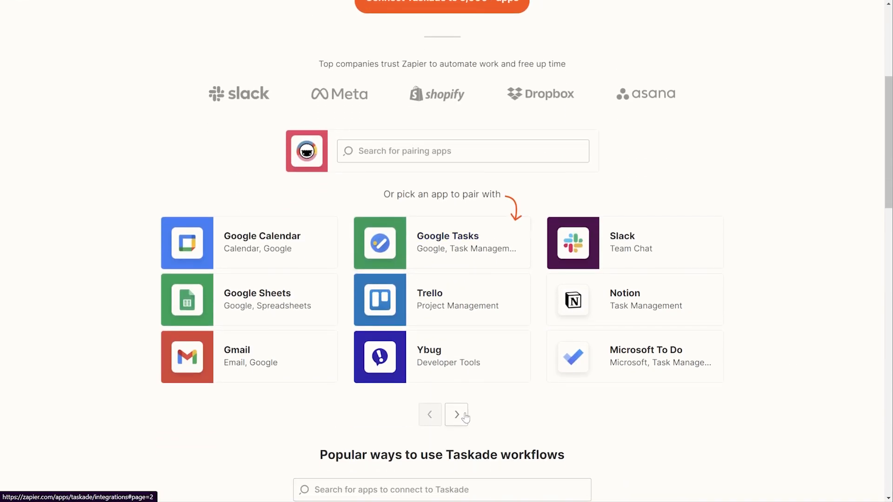
pyautogui.scroll(-3)
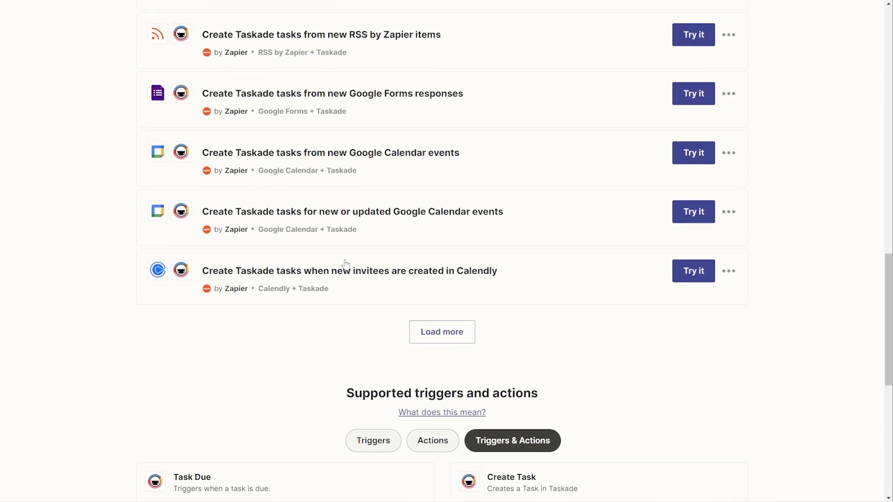